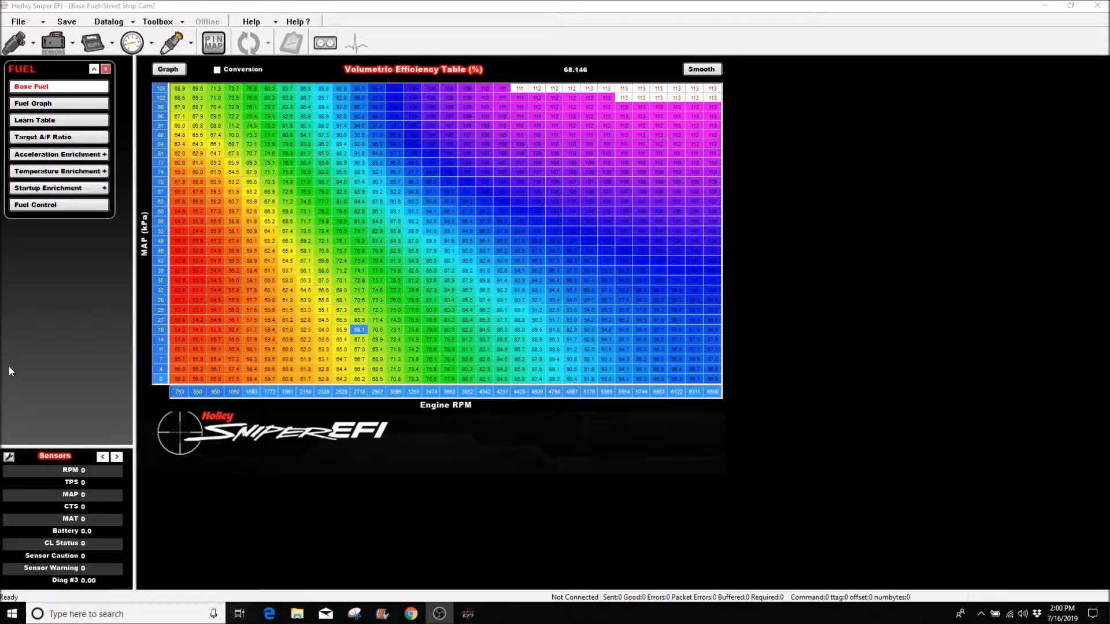
pyautogui.moveTo(160, 371)
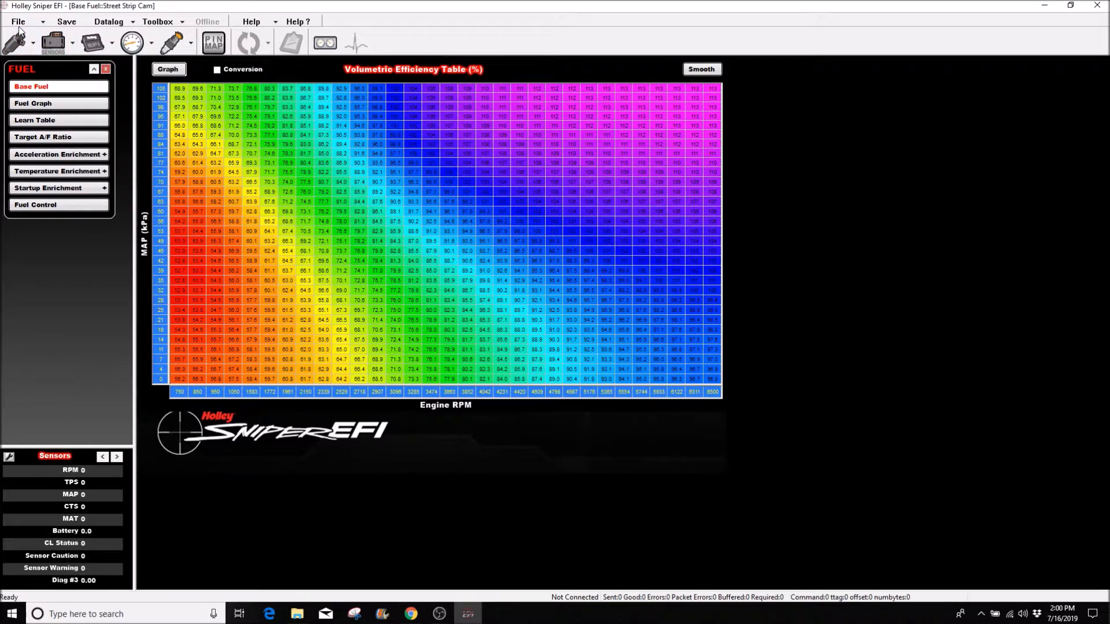
# Load the Strip NOS base calibration from the Base Cals folder via Open Config.
pyautogui.click(18, 21)
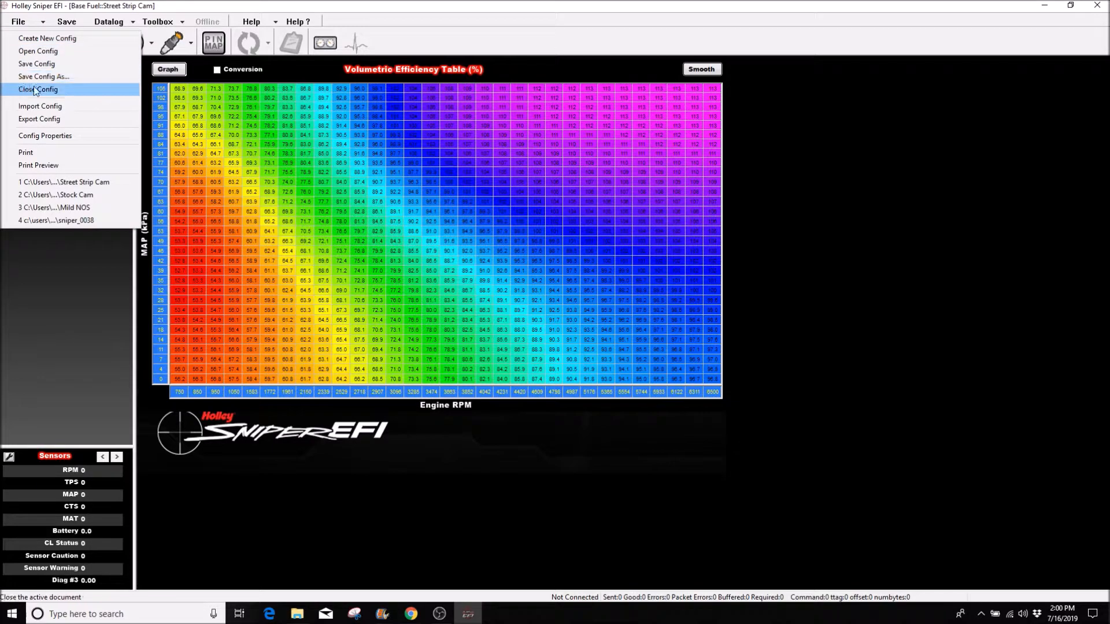
pyautogui.moveTo(38, 50)
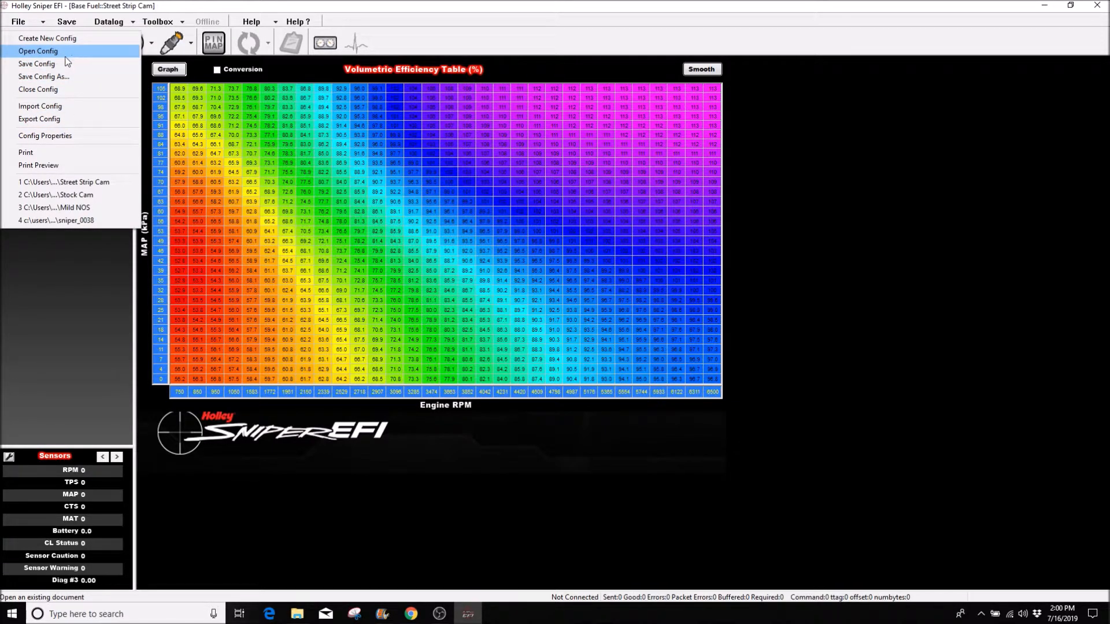
pyautogui.click(37, 51)
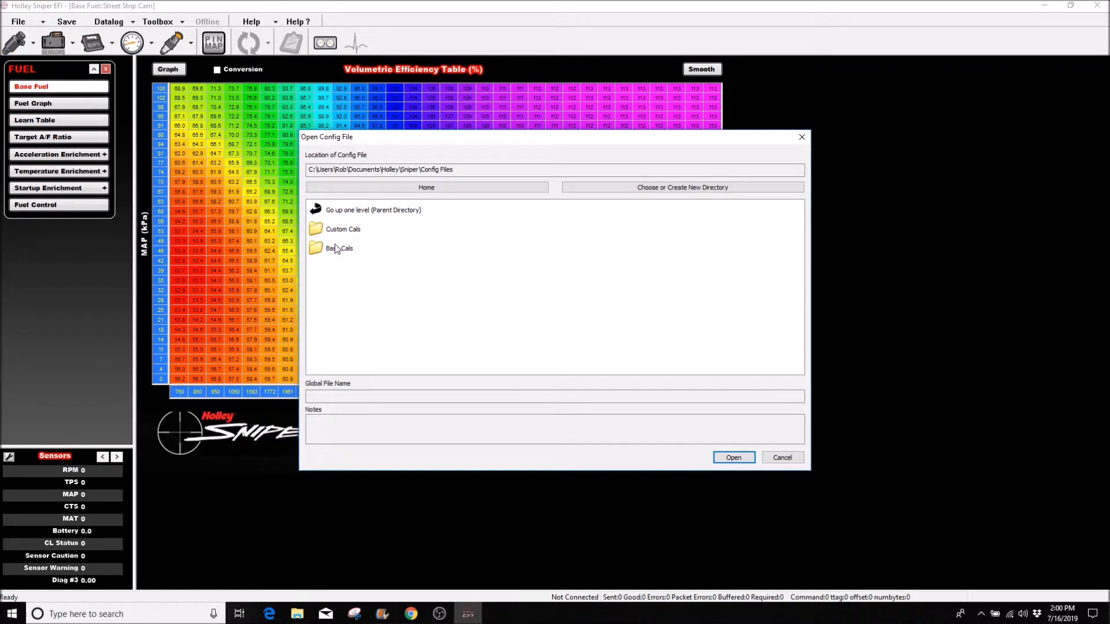
pyautogui.doubleClick(339, 247)
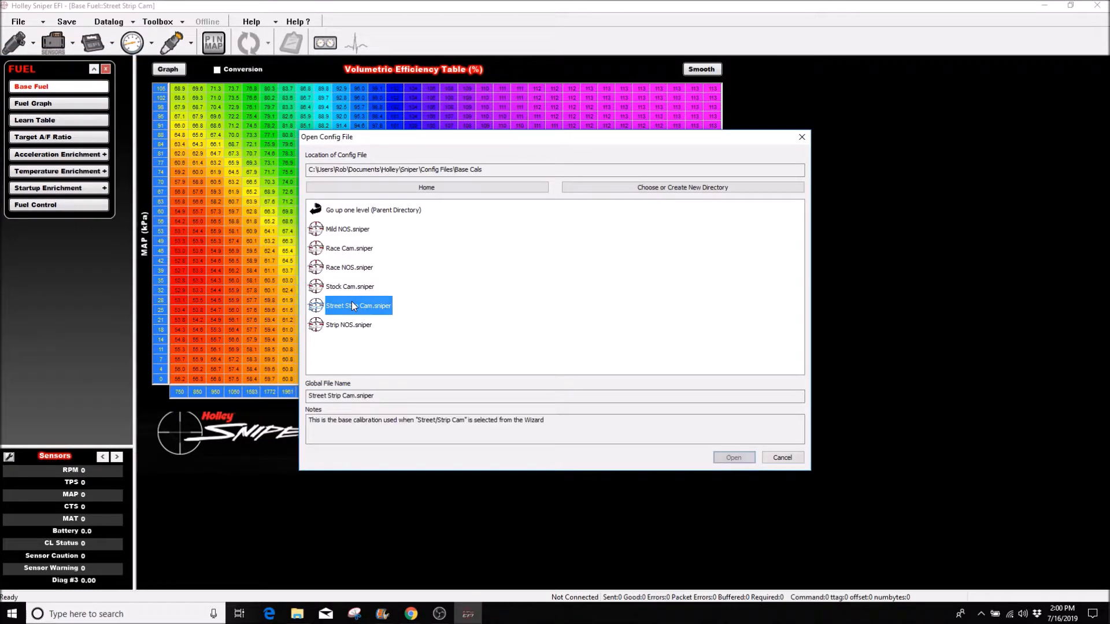
pyautogui.click(732, 458)
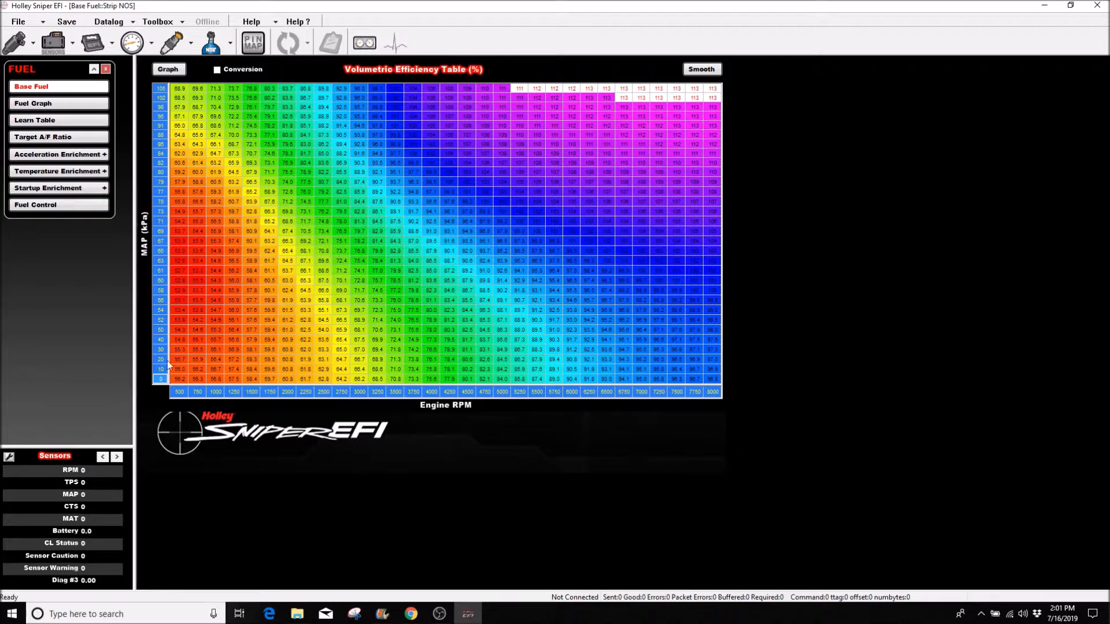
pyautogui.moveTo(168, 182)
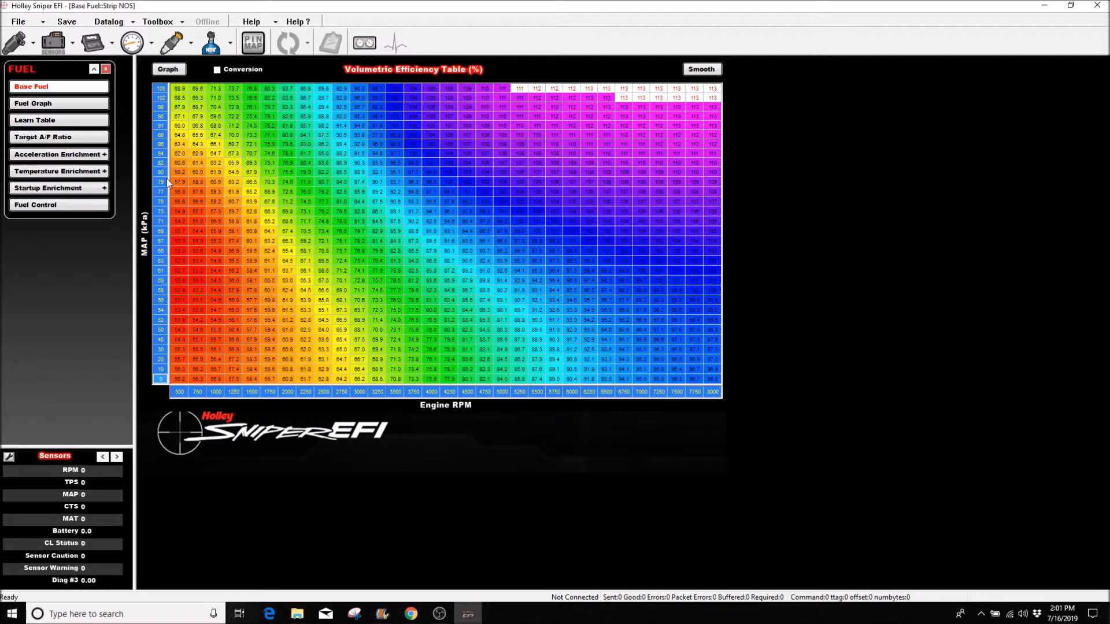
pyautogui.moveTo(157, 296)
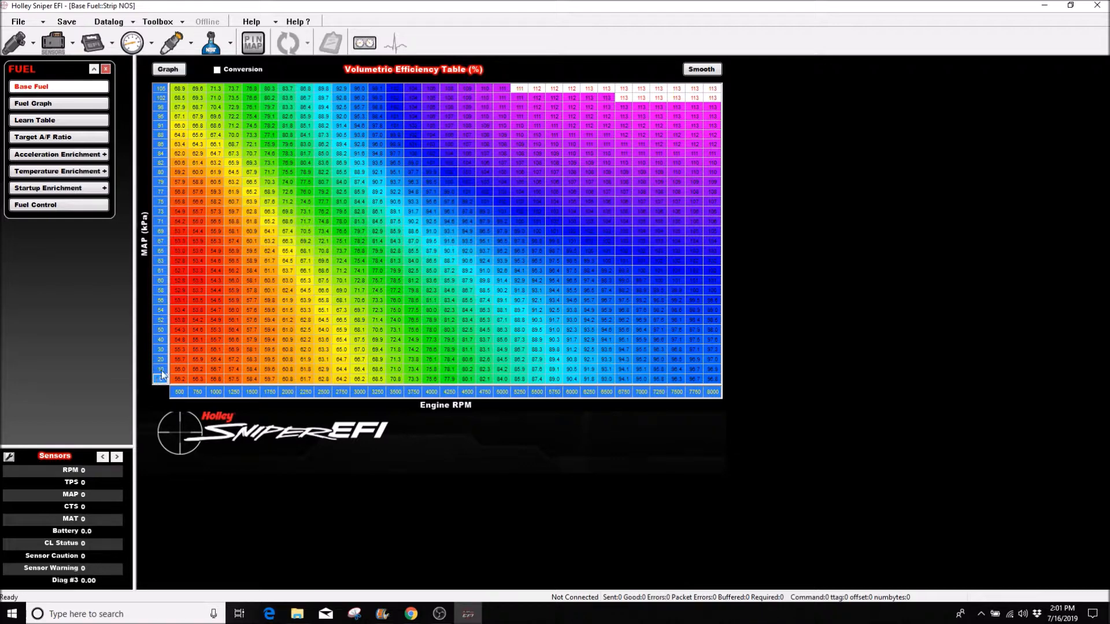
pyautogui.moveTo(160, 328)
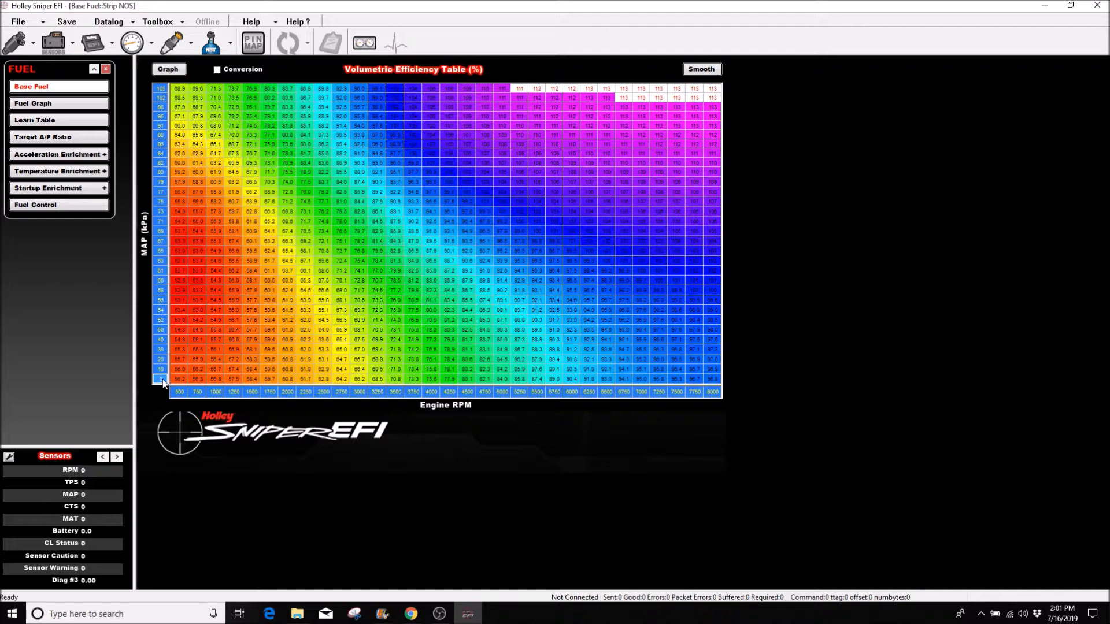
# Issue Fill Column Values on the MAP axis and begin editing a low MAP breakpoint.
pyautogui.rightClick(161, 380)
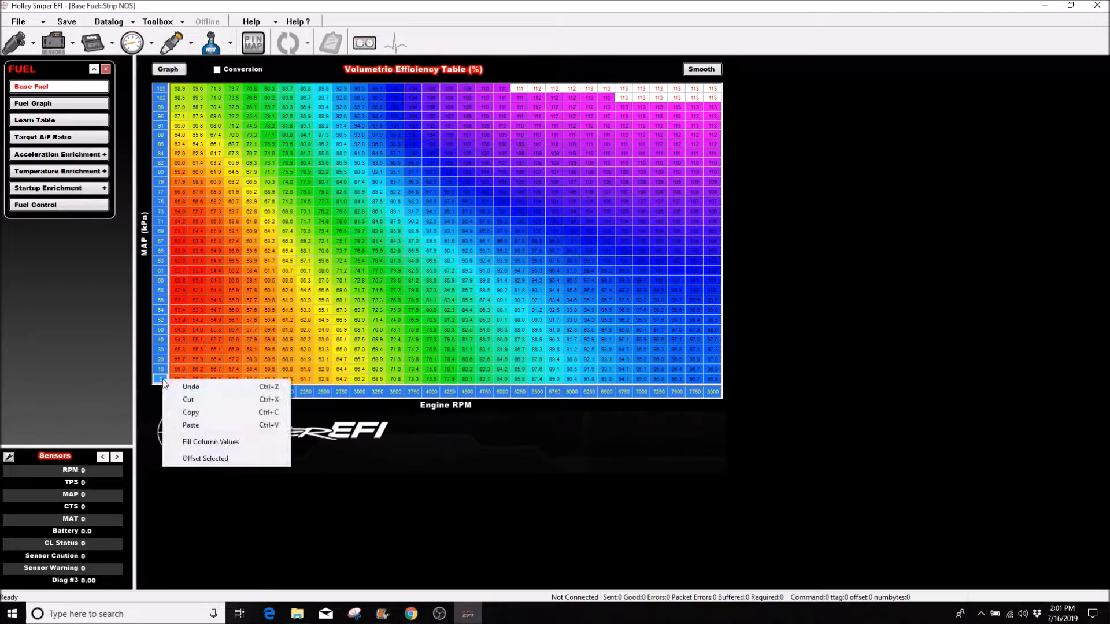
pyautogui.moveTo(211, 442)
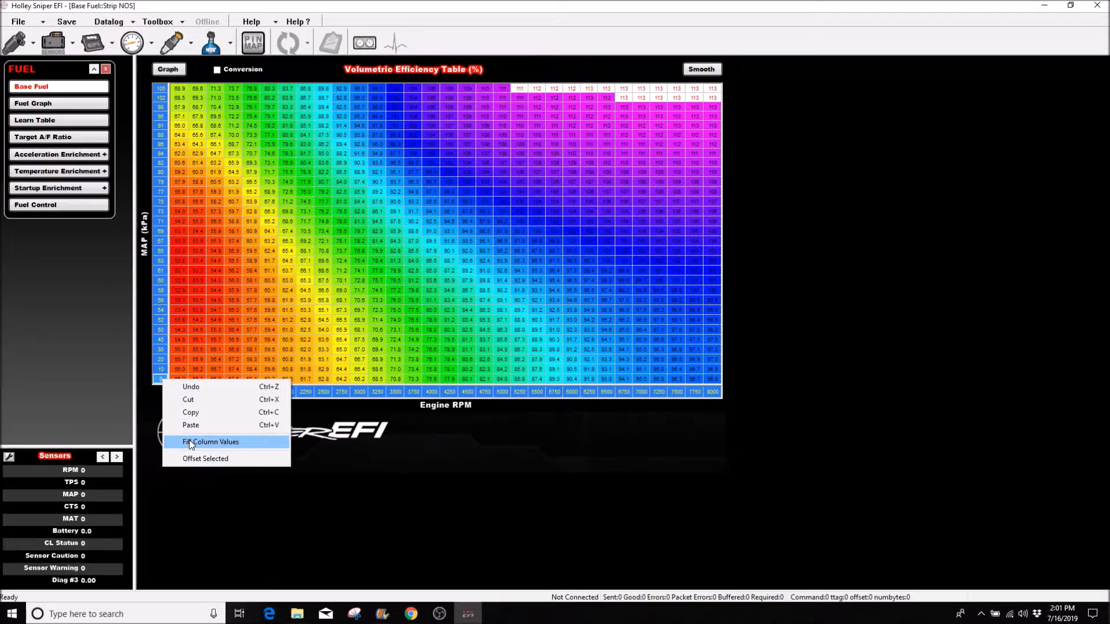
pyautogui.click(209, 441)
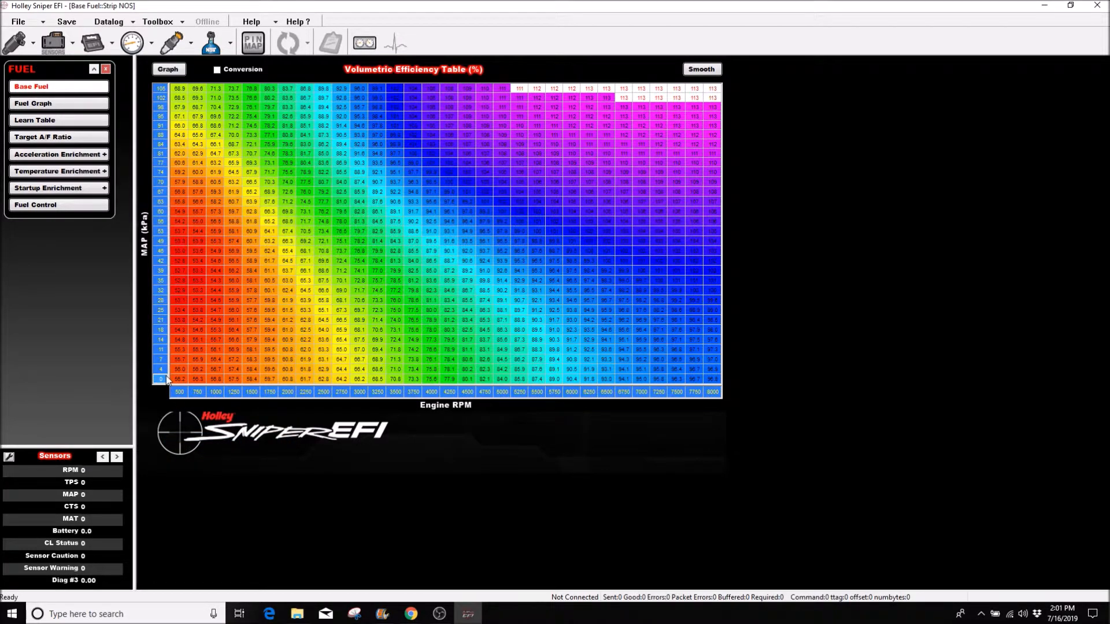
pyautogui.click(160, 368)
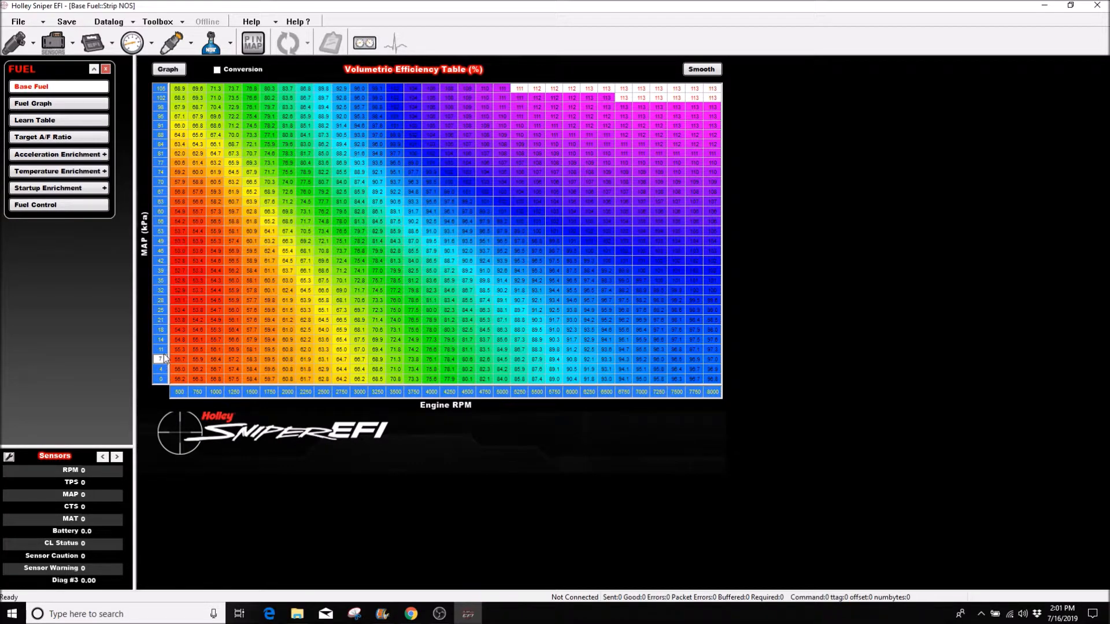
pyautogui.moveTo(159, 297)
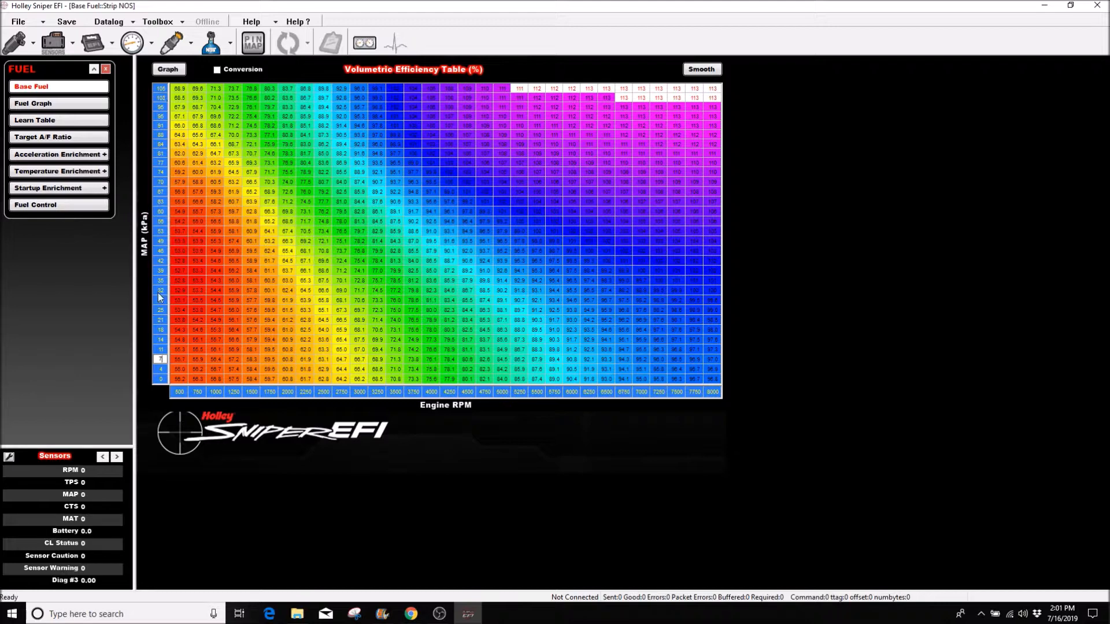
pyautogui.moveTo(147, 419)
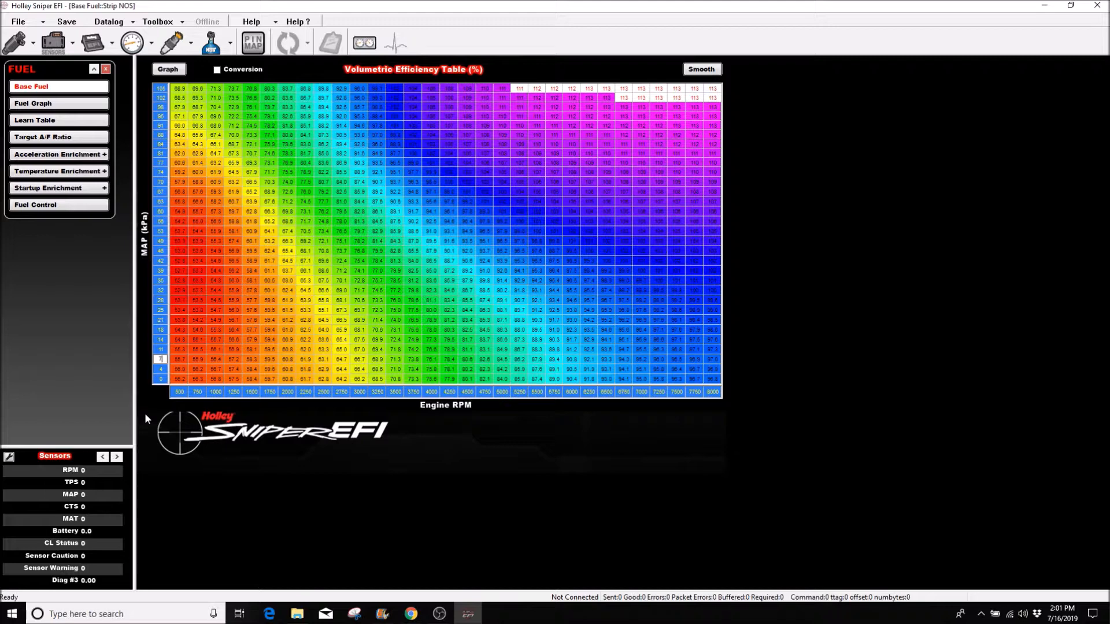
pyautogui.moveTo(696, 397)
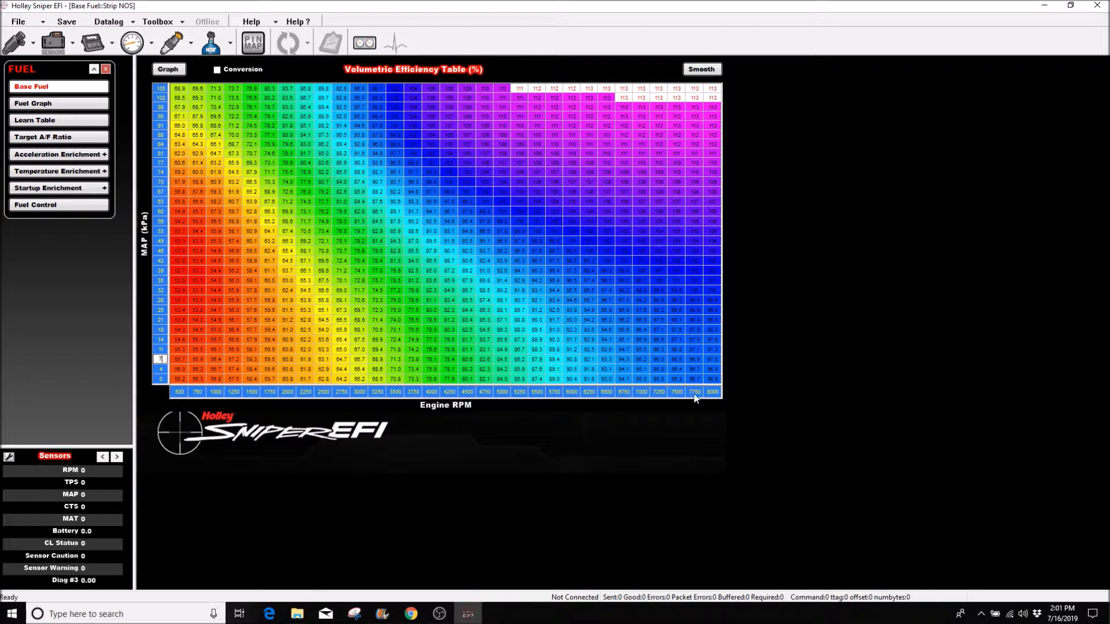
pyautogui.moveTo(725, 93)
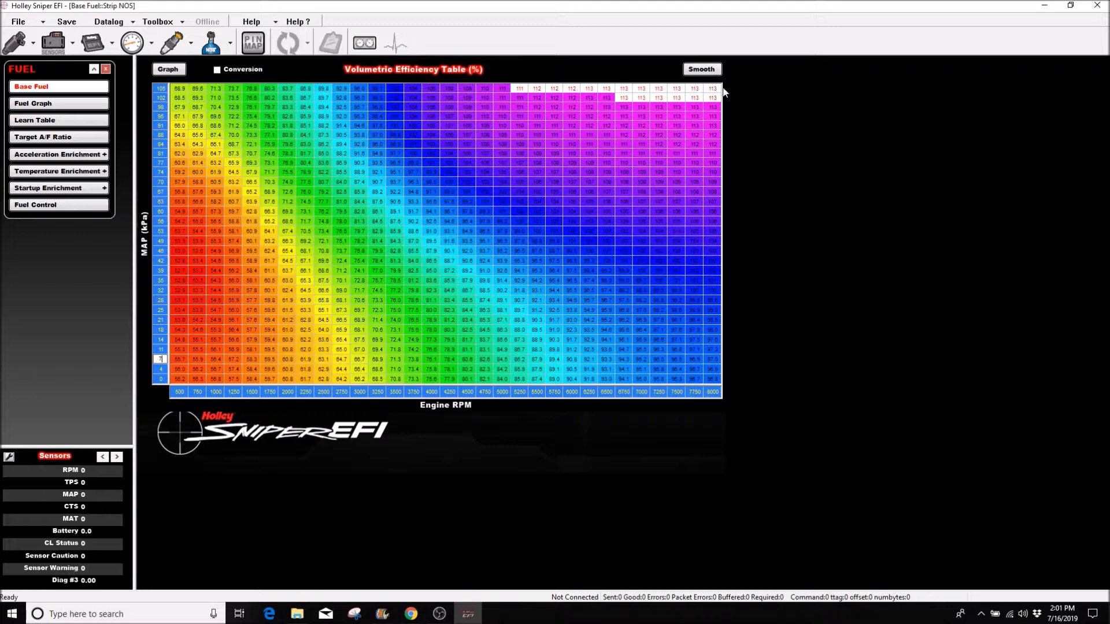
pyautogui.moveTo(711, 399)
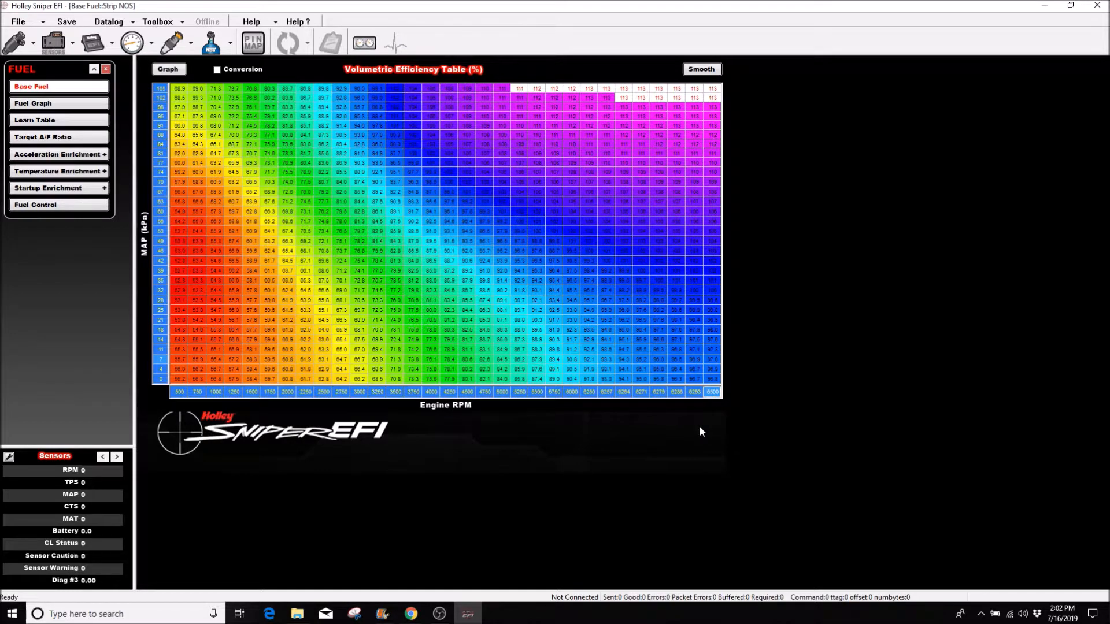
pyautogui.moveTo(175, 397)
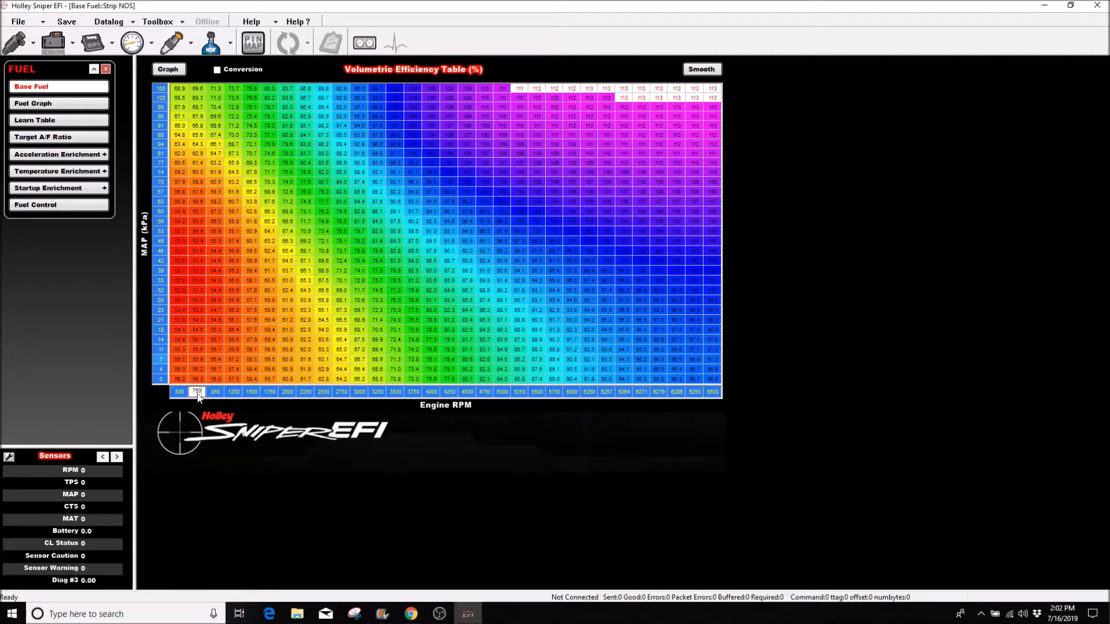
# Rewrite the first RPM breakpoints to 550, 750, 850, 950 and 1500.
pyautogui.click(179, 392)
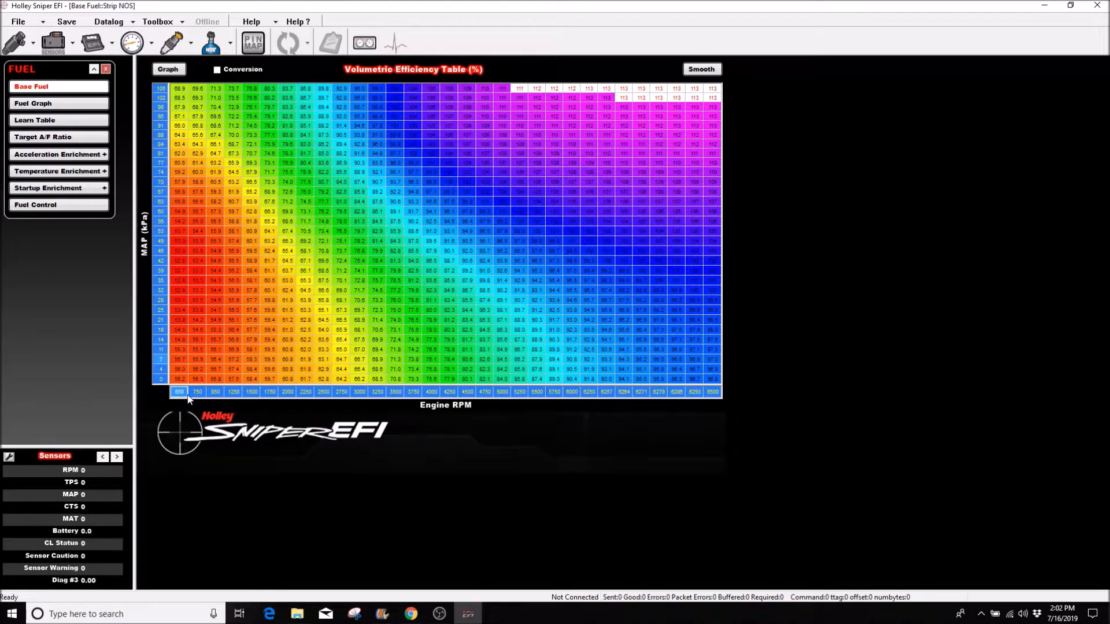
pyautogui.moveTo(231, 410)
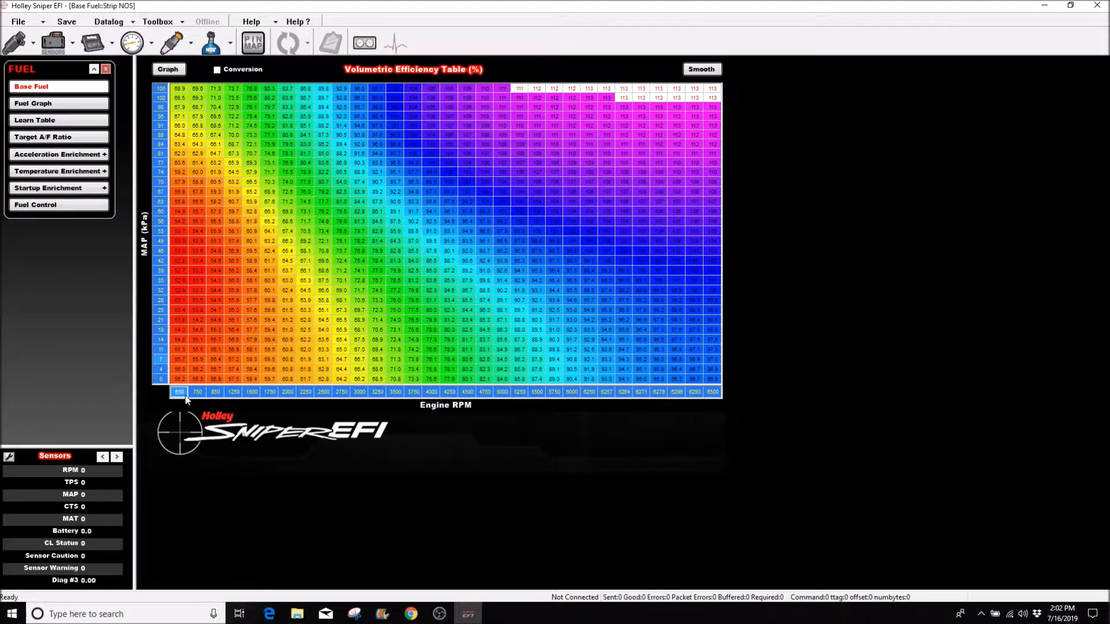
pyautogui.moveTo(229, 401)
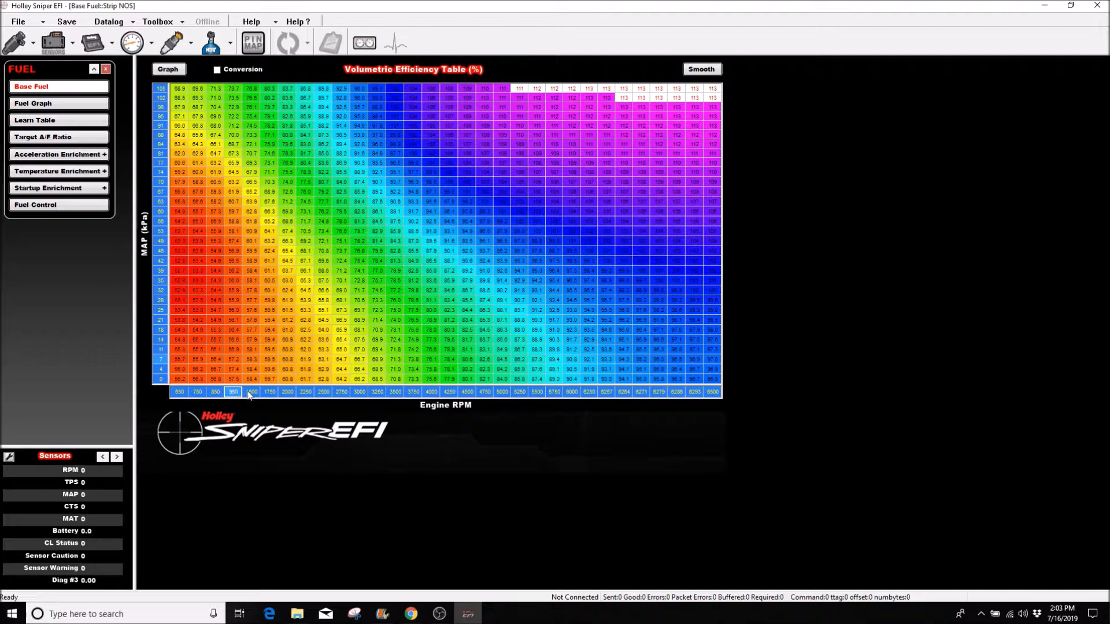
pyautogui.click(251, 392)
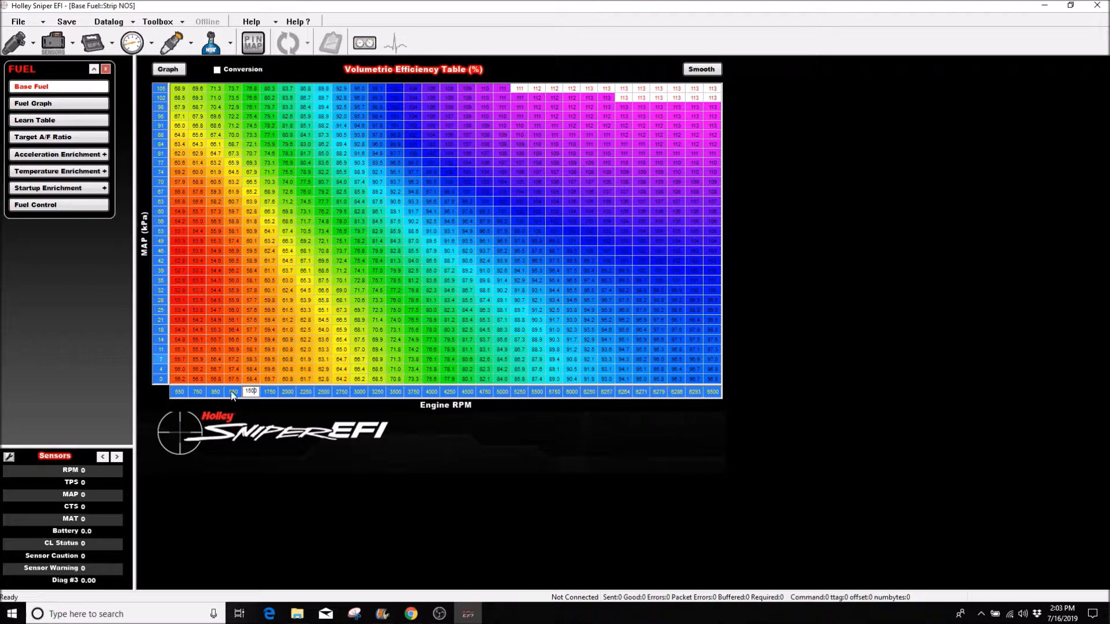
pyautogui.moveTo(222, 397)
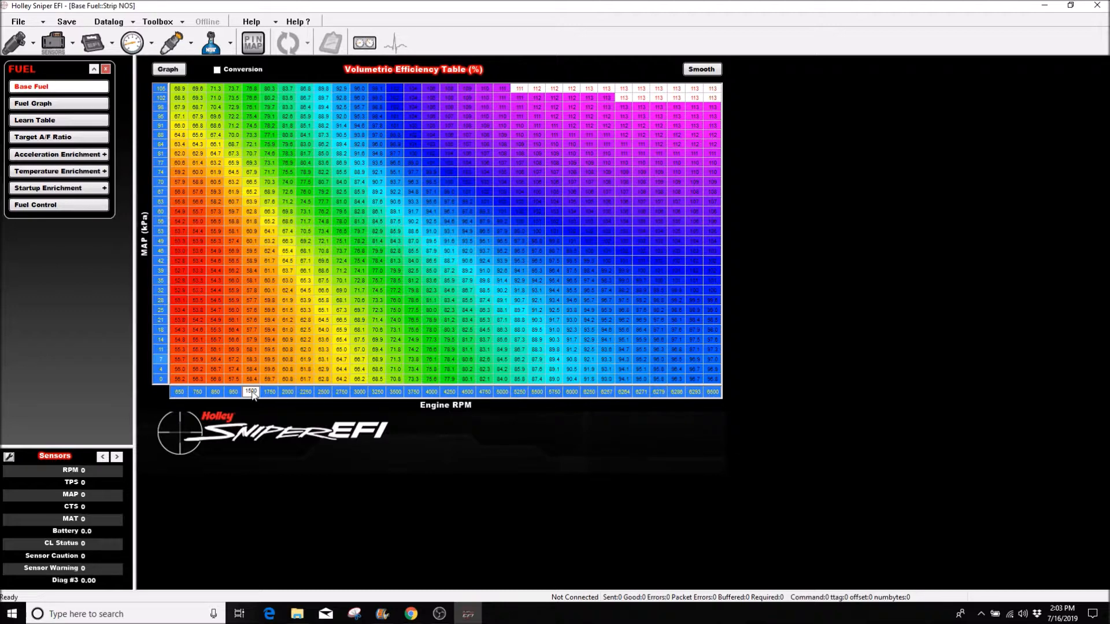
pyautogui.moveTo(241, 253)
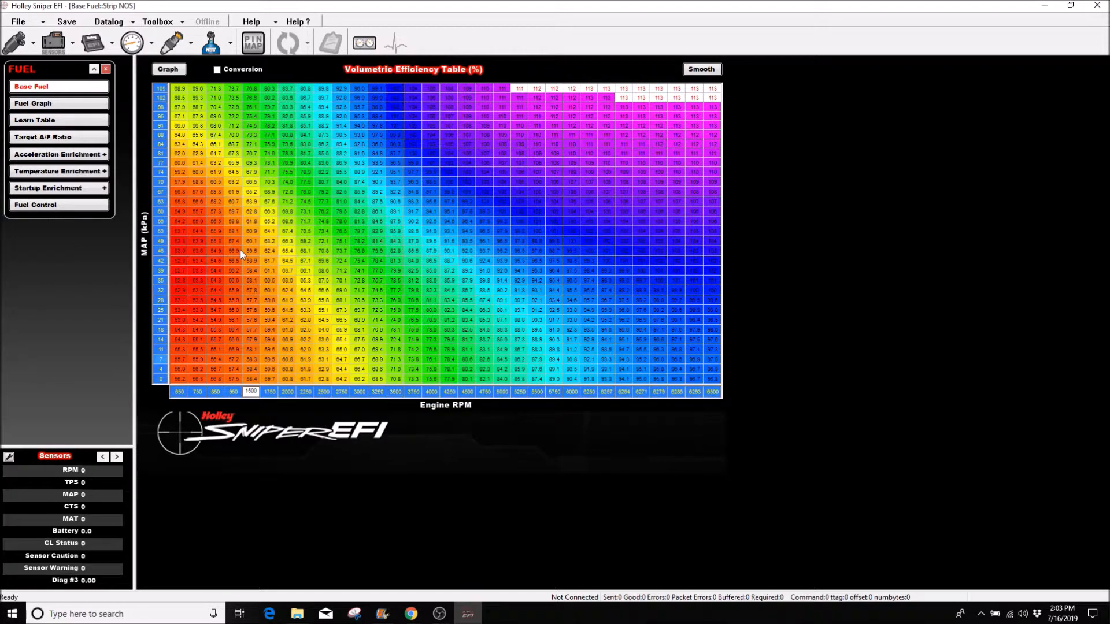
pyautogui.click(269, 392)
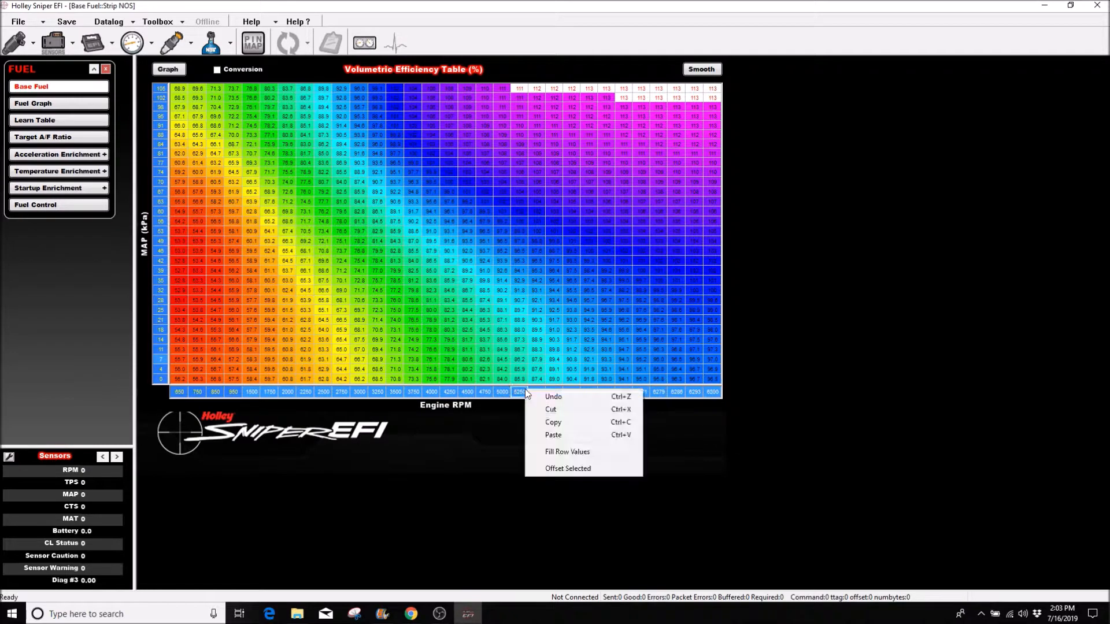
pyautogui.moveTo(567, 452)
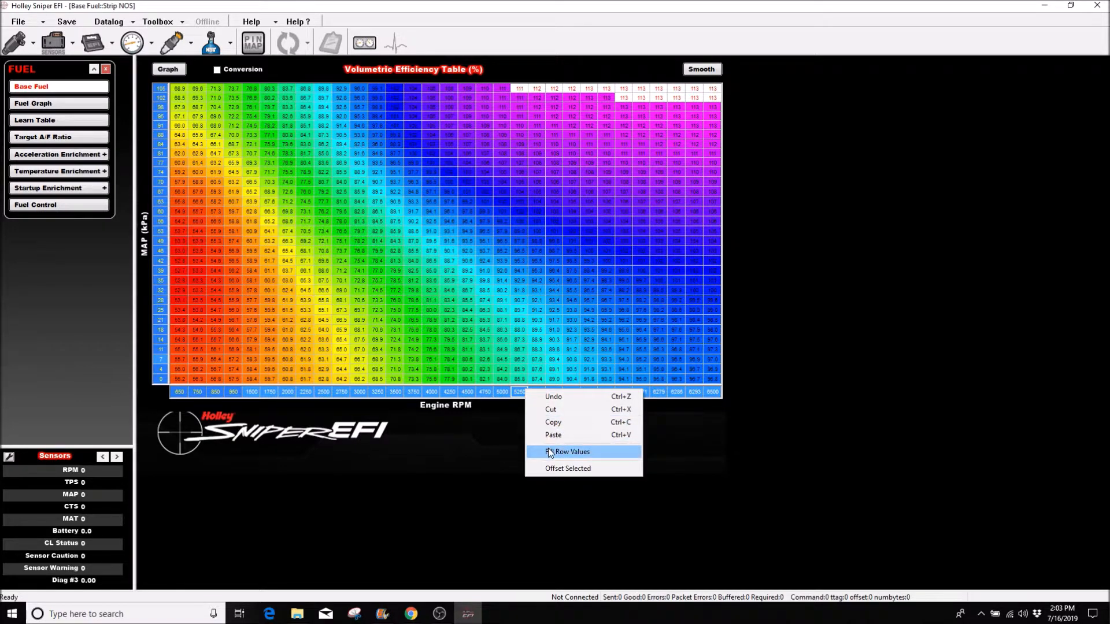
# Fill the RPM row evenly from 1500 up to 6500.
pyautogui.click(570, 452)
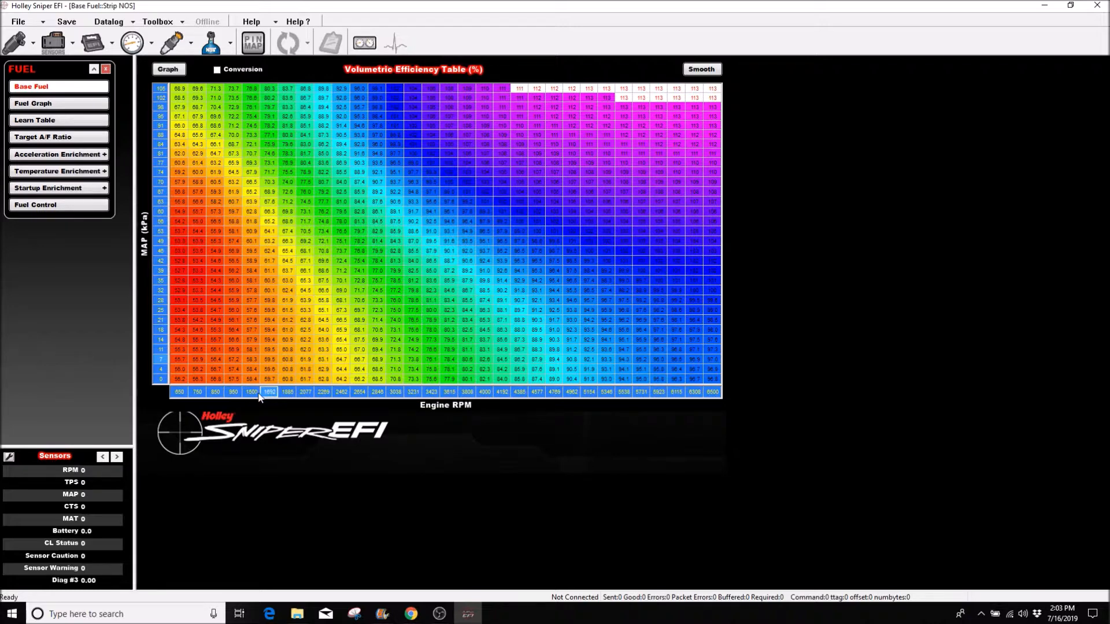
# Enter 1050 and 1150 RPM breakpoints, then fill the row evenly up to 6500.
pyautogui.click(250, 392)
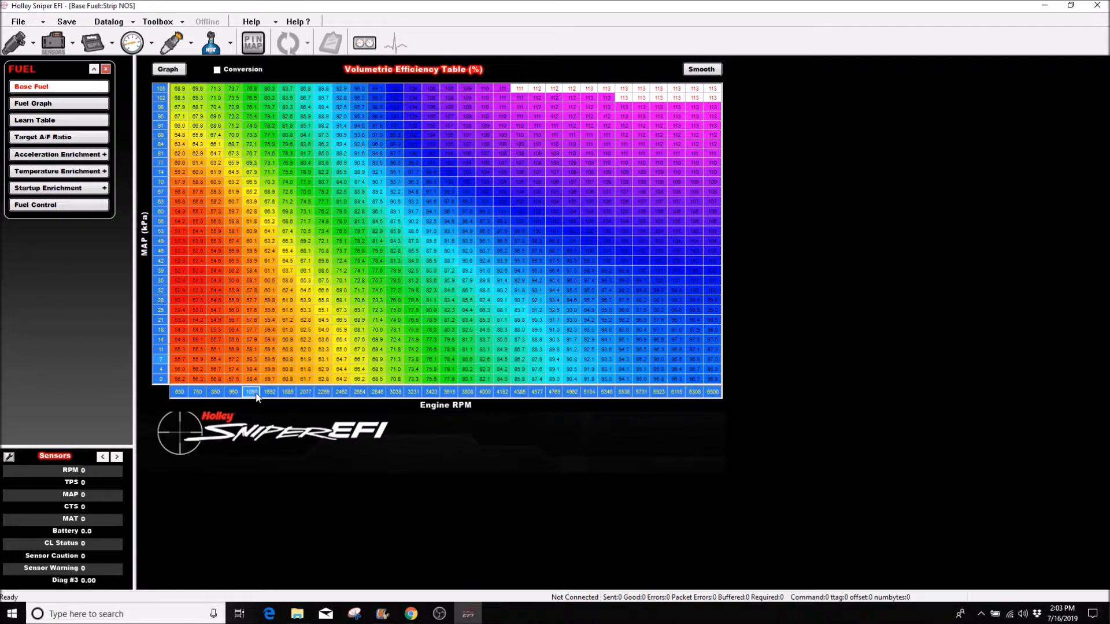
pyautogui.click(269, 392)
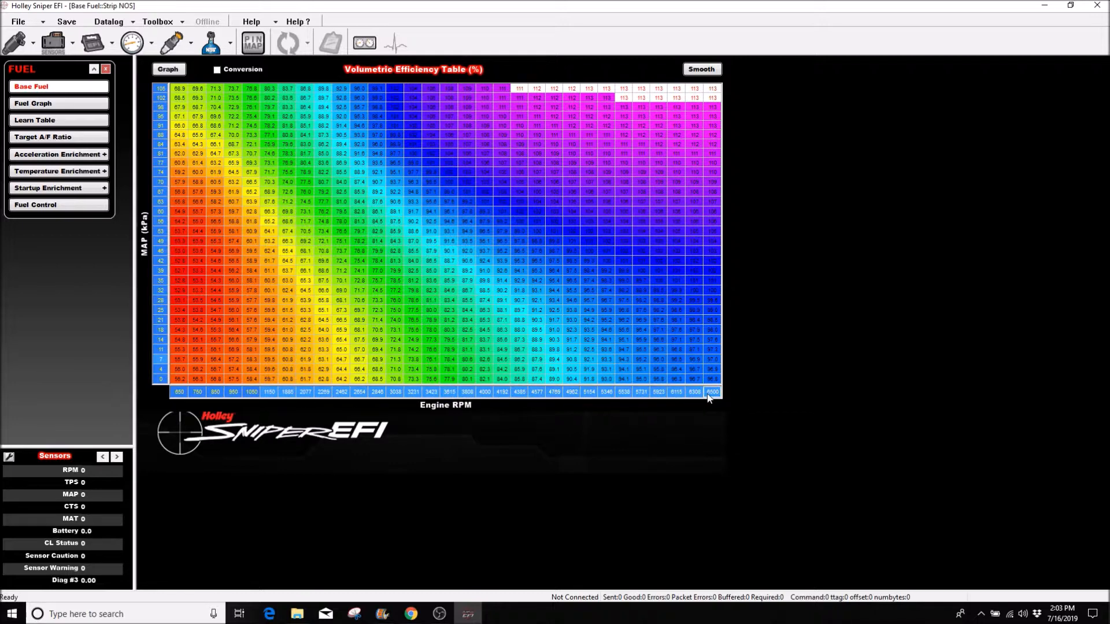
pyautogui.rightClick(641, 392)
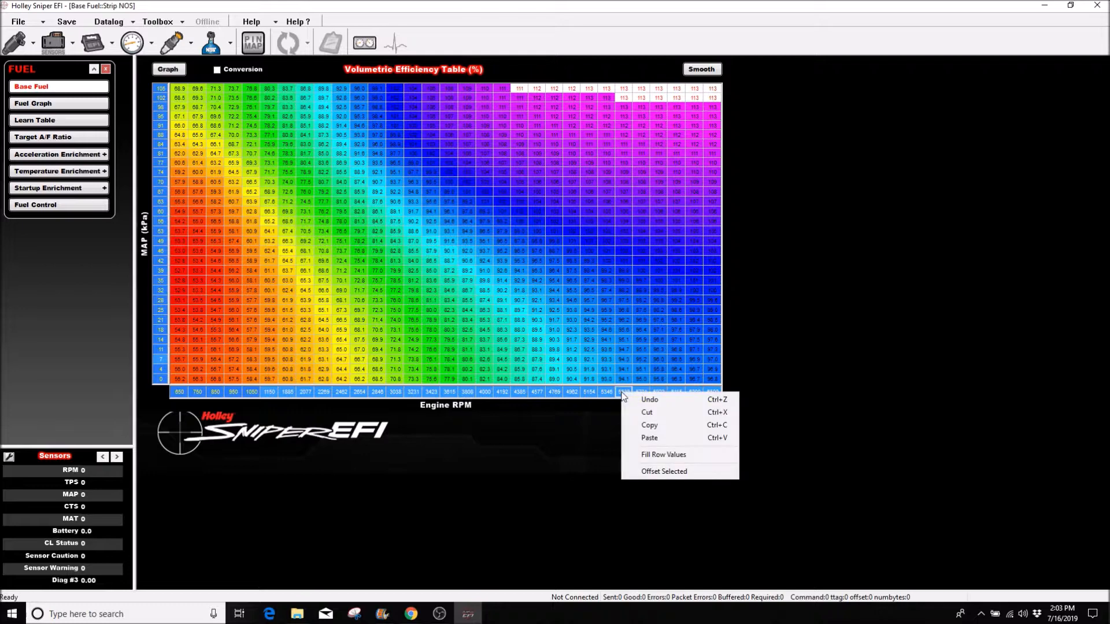
pyautogui.click(663, 454)
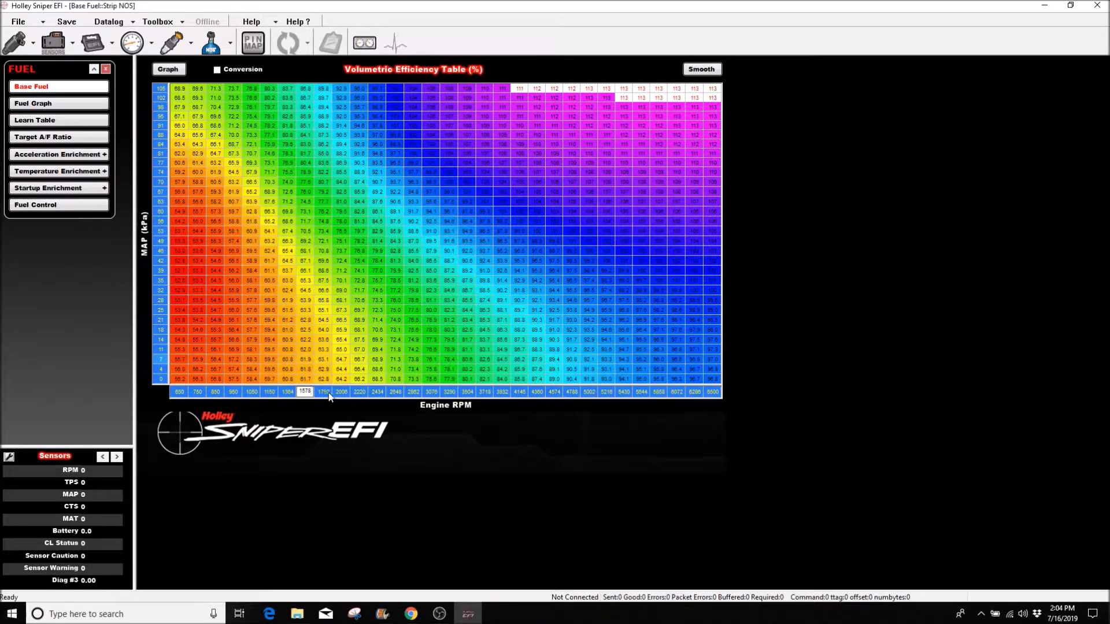
pyautogui.click(343, 392)
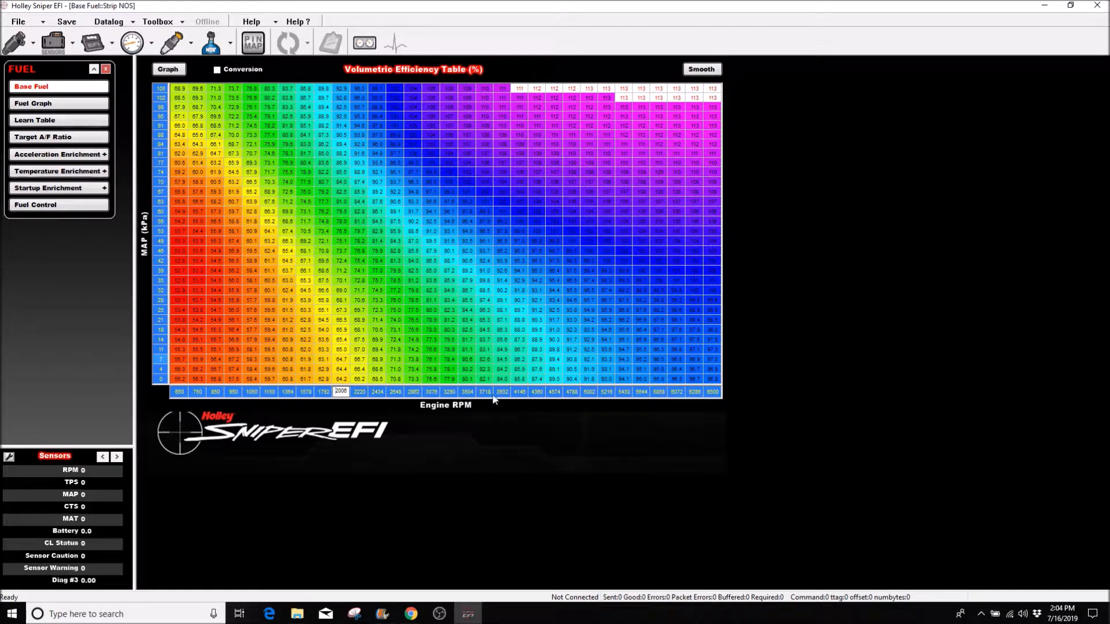
pyautogui.moveTo(340, 227)
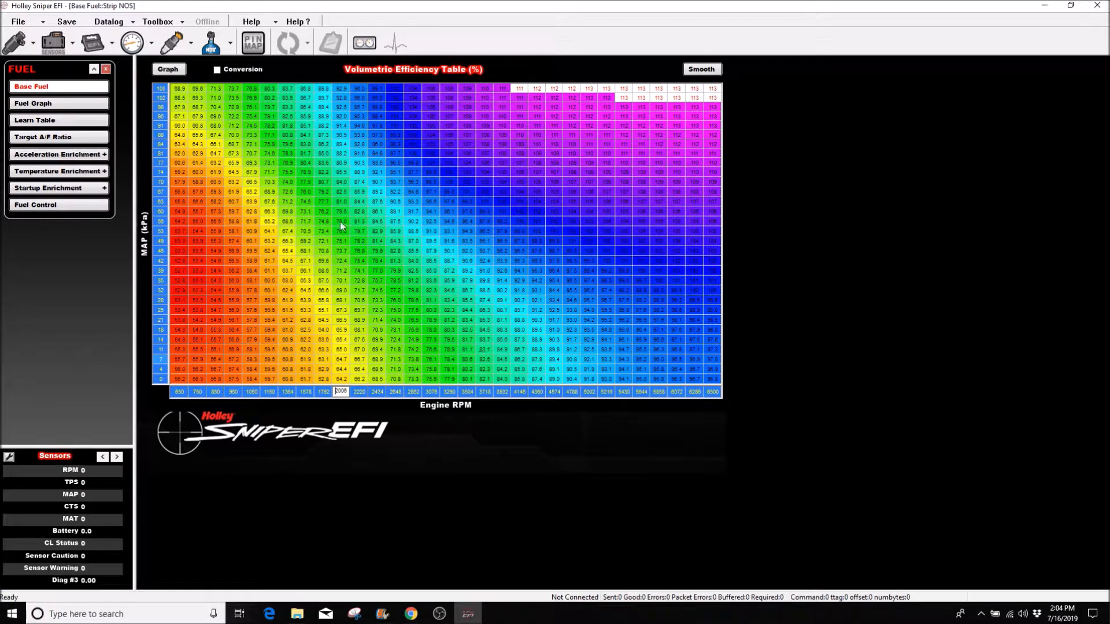
pyautogui.moveTo(455, 340)
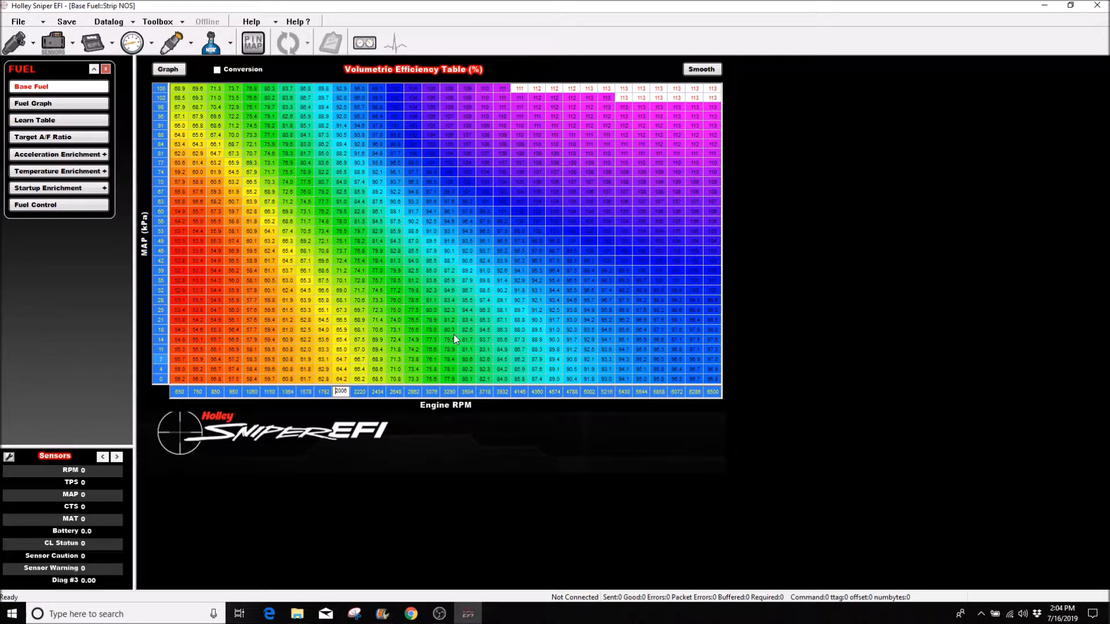
pyautogui.moveTo(634, 310)
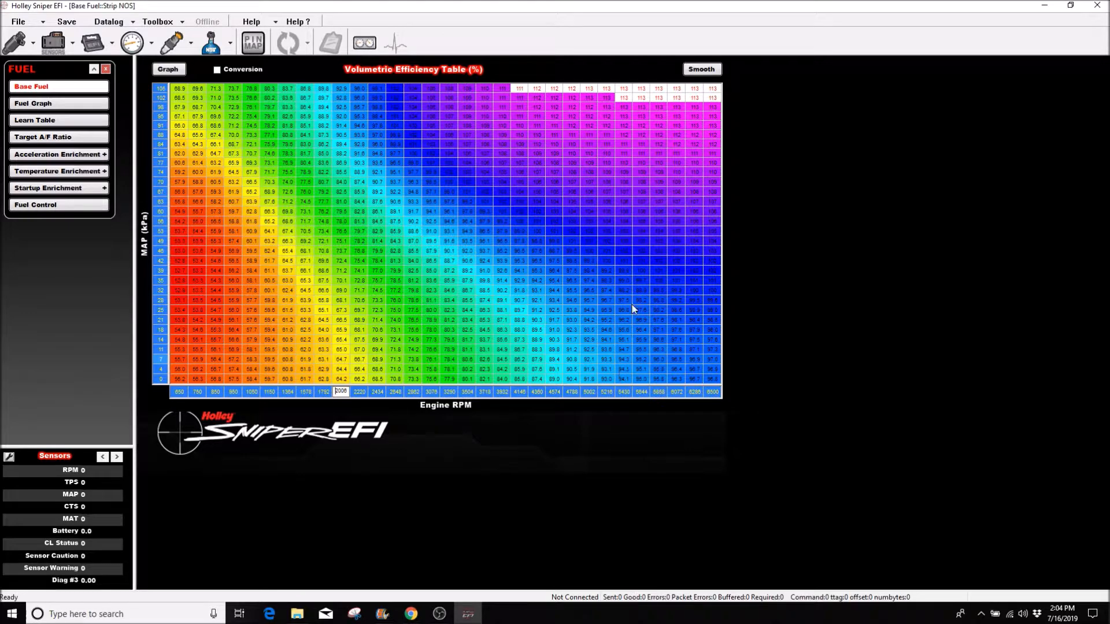
pyautogui.moveTo(338, 270)
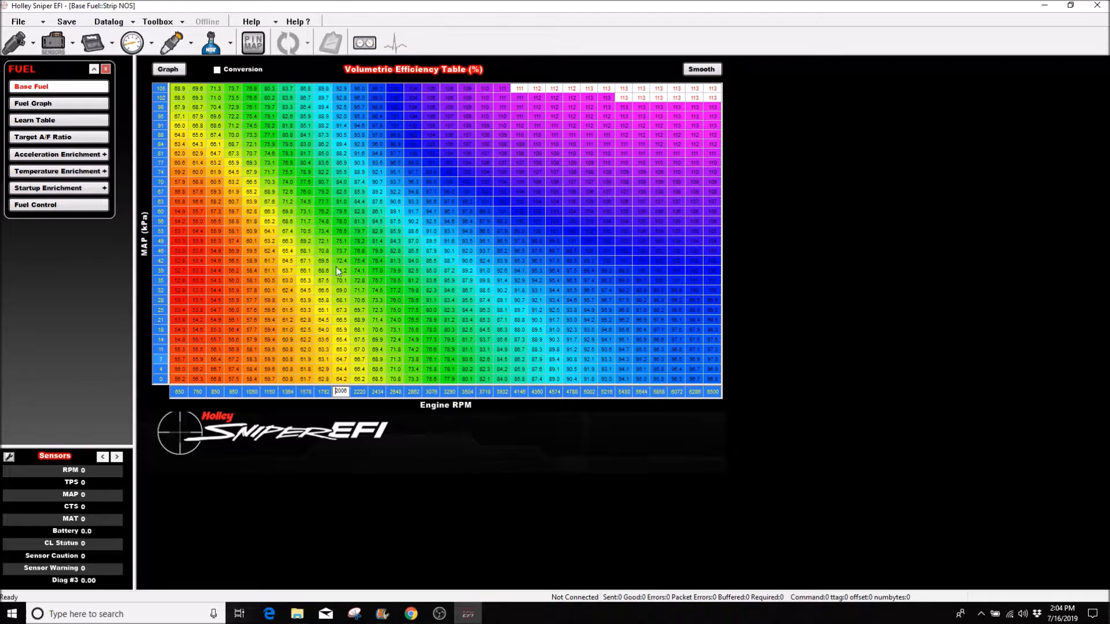
pyautogui.moveTo(741, 260)
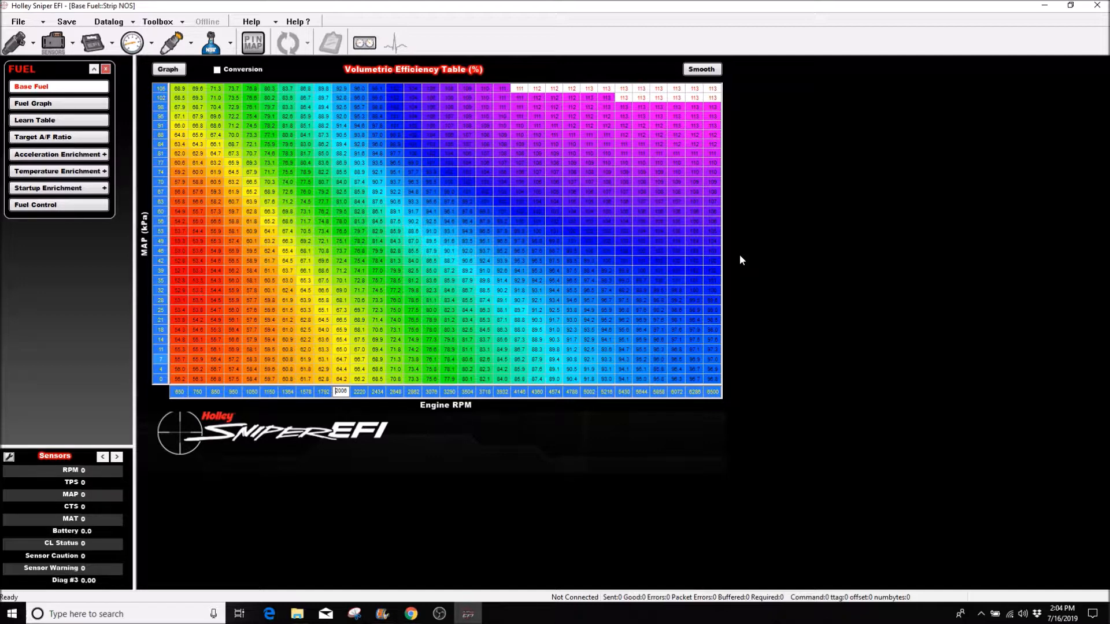
pyautogui.moveTo(360, 177)
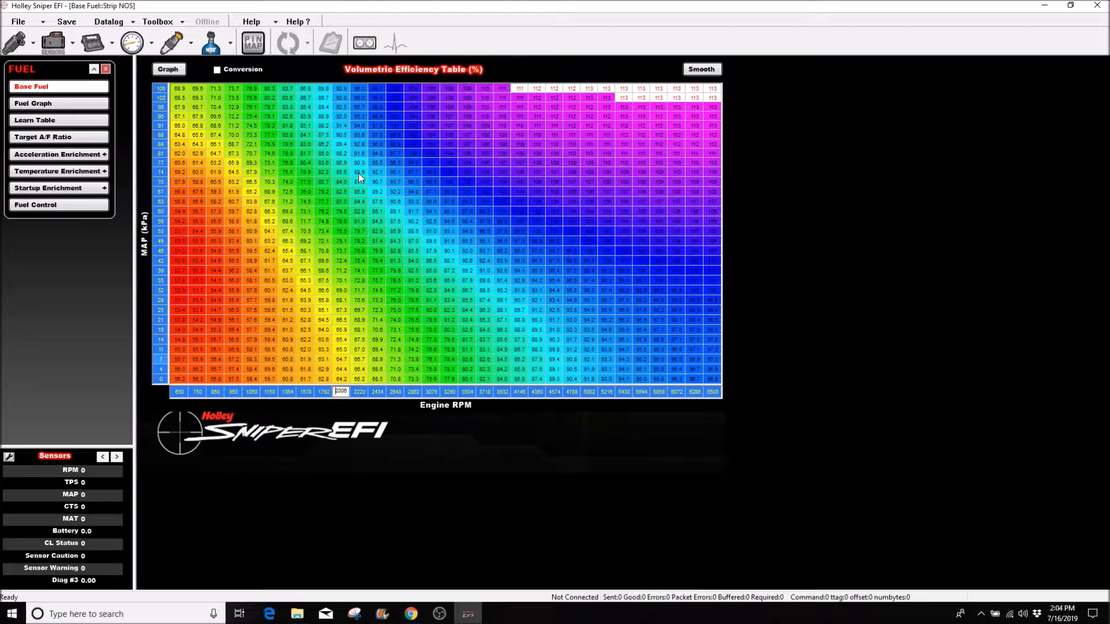
pyautogui.moveTo(216, 176)
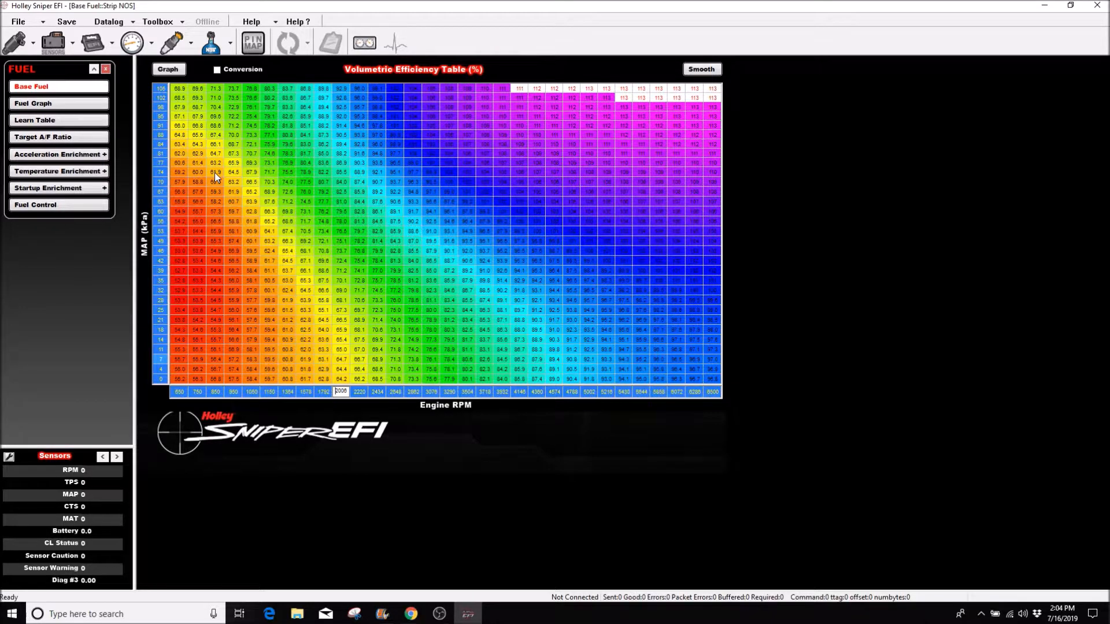